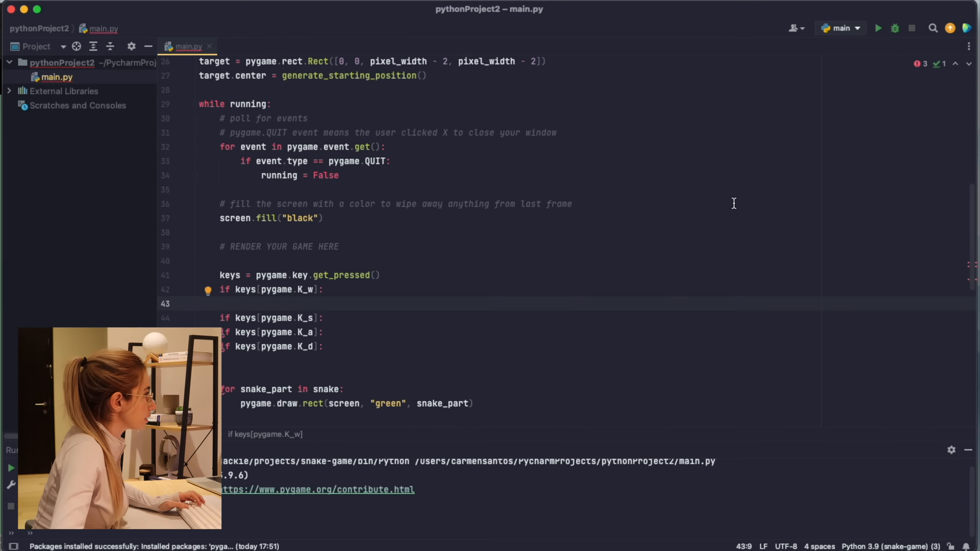
Begin assigning snake_direction under the K_w check after reviewing the code above.
scroll("up", 3)
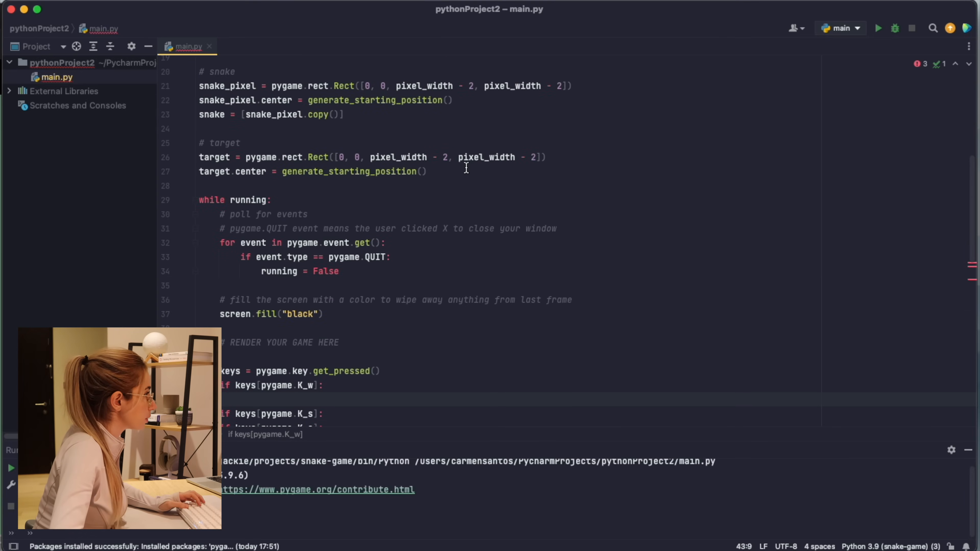
type("snake_direction = (")
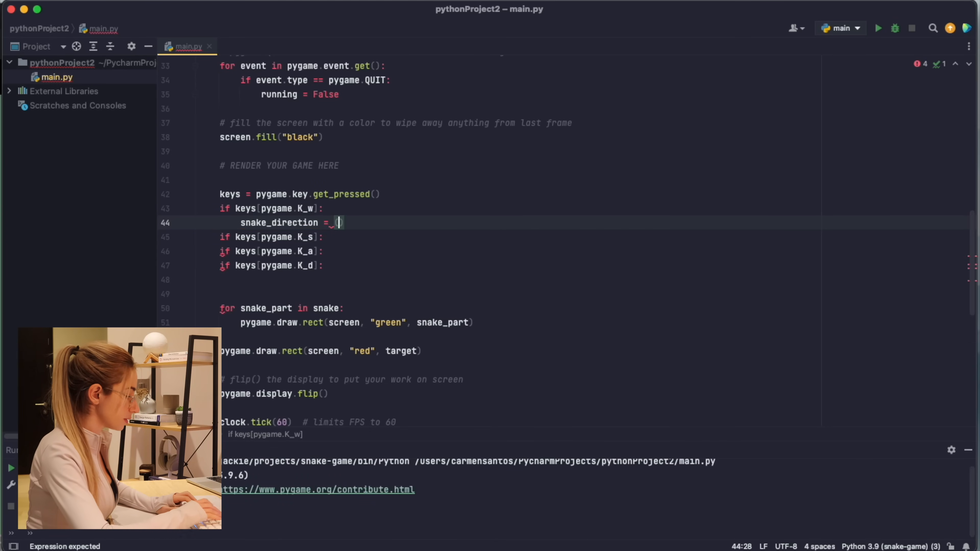
Set snake_direction tuples for W, S, A, D using 0 and ±pixel_width.
type("0,")
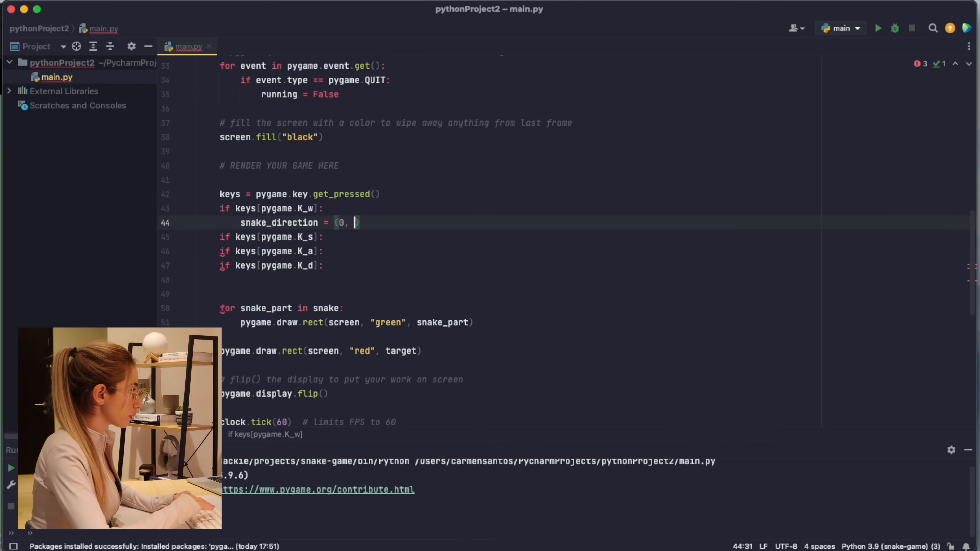
type("-_pixel_width")
type("snake_direction")
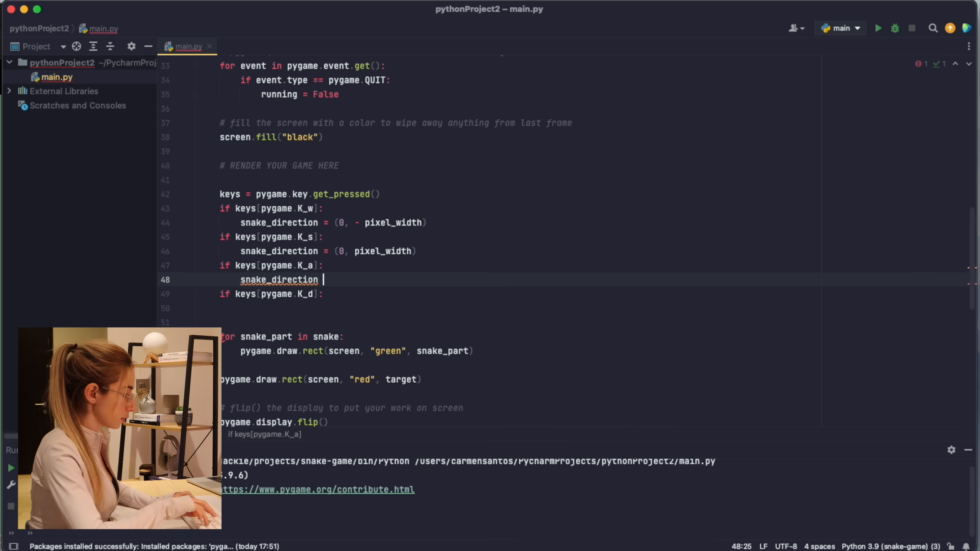
type("= (- pixel_width, 0")
left_click(339, 307)
type("snake_direction = (pixel_width, 0)")
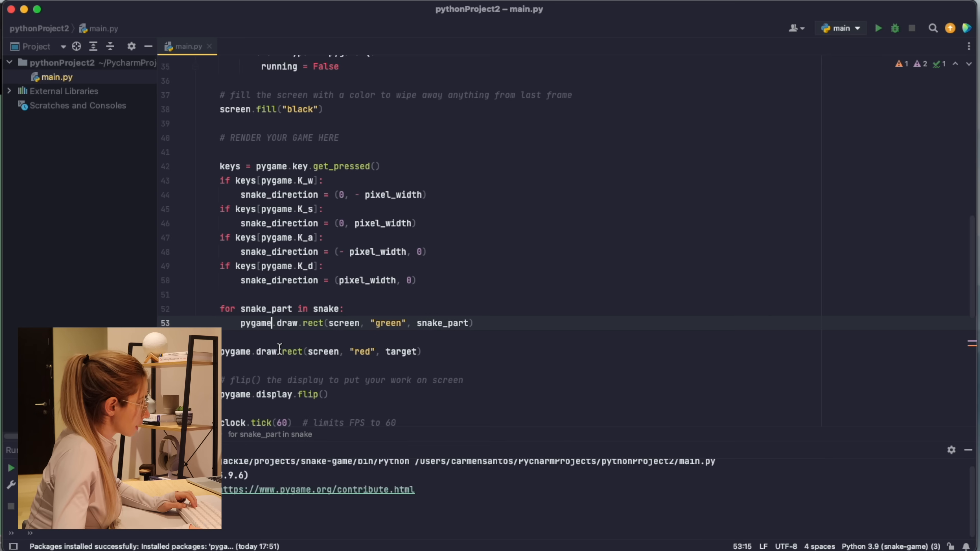
Add snake_pixel.move_ip(snake_direction) on a new line after the direction checks.
left_click(488, 364)
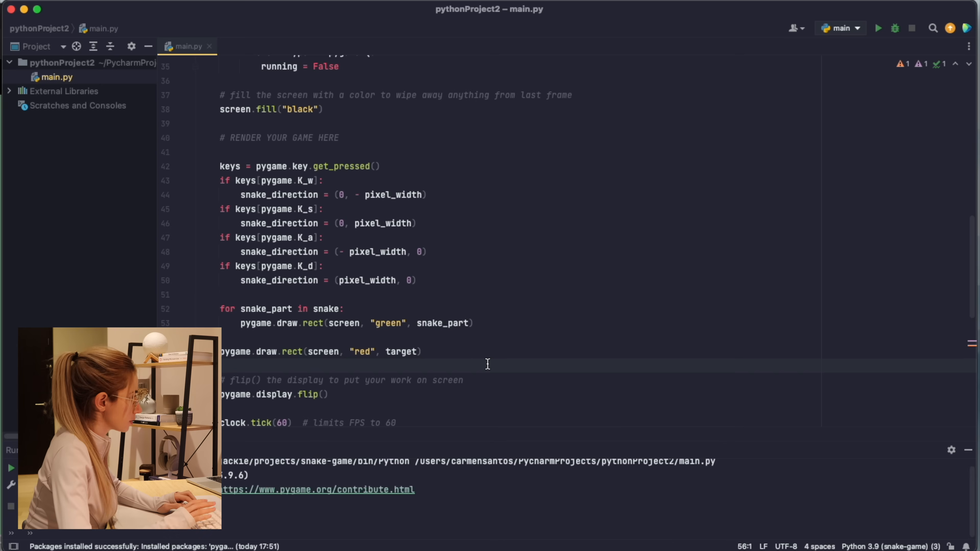
type("snake_pixel.move_ip(")
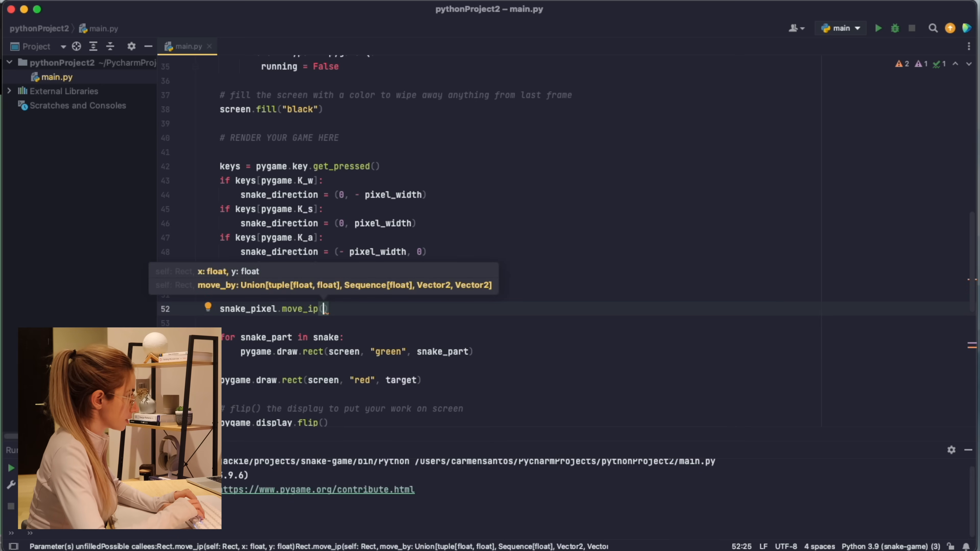
type("snake_direction")
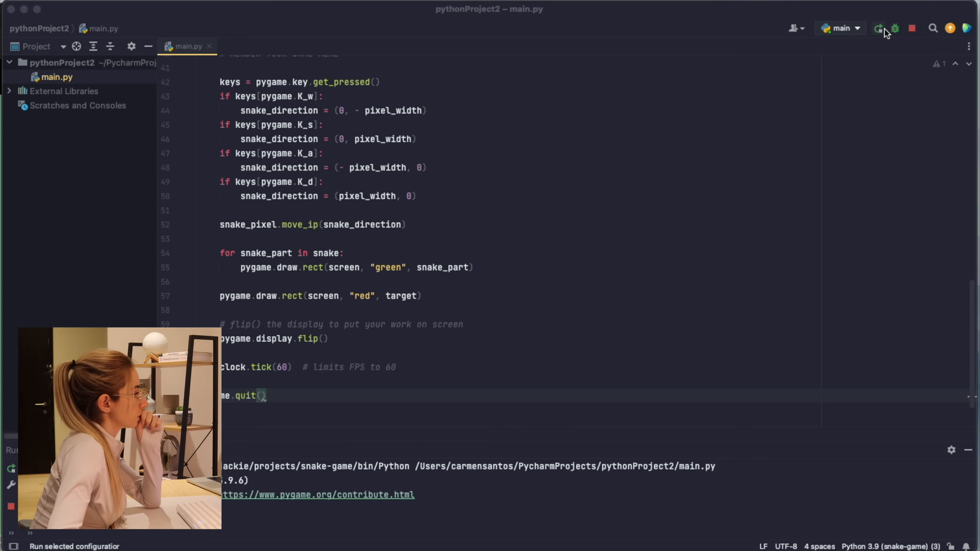
Test-run the game, then review the loop to relocate the move_ip line.
left_click(879, 28)
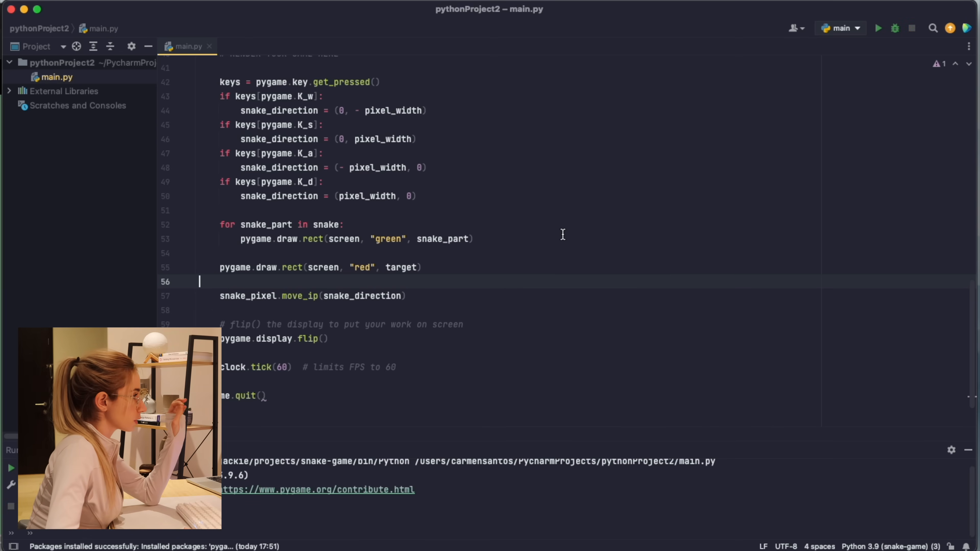
scroll("up", 3)
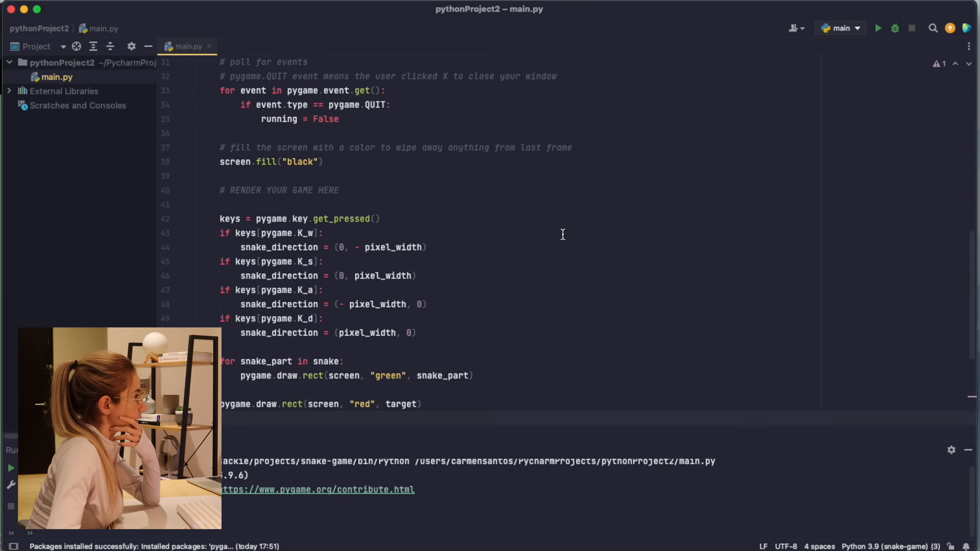